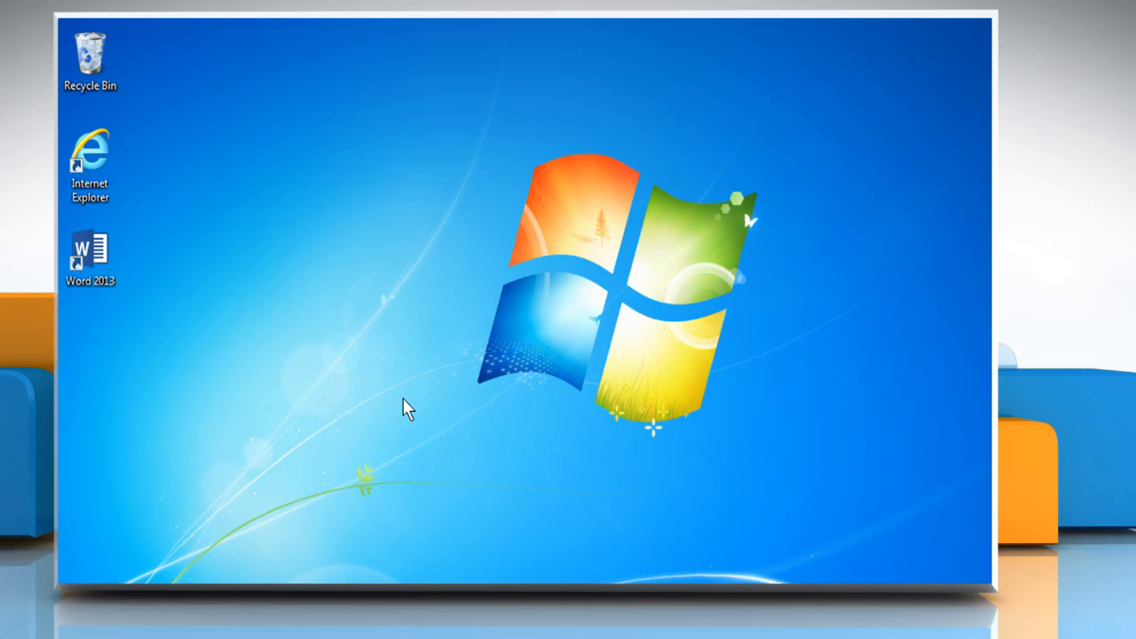
mouse_move(394, 401)
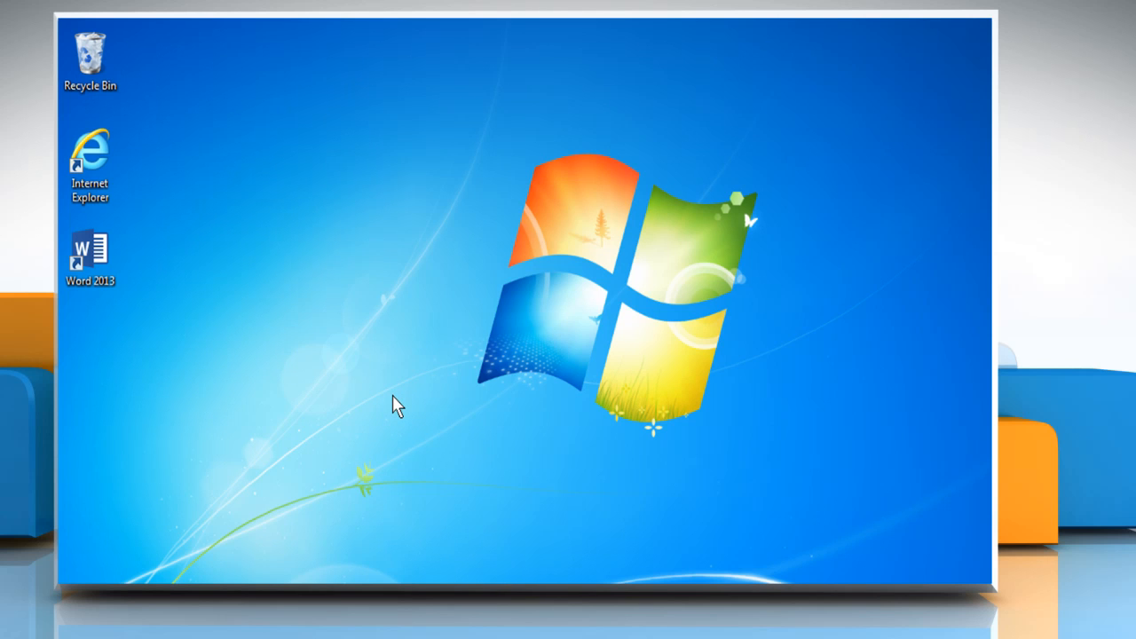
mouse_move(263, 340)
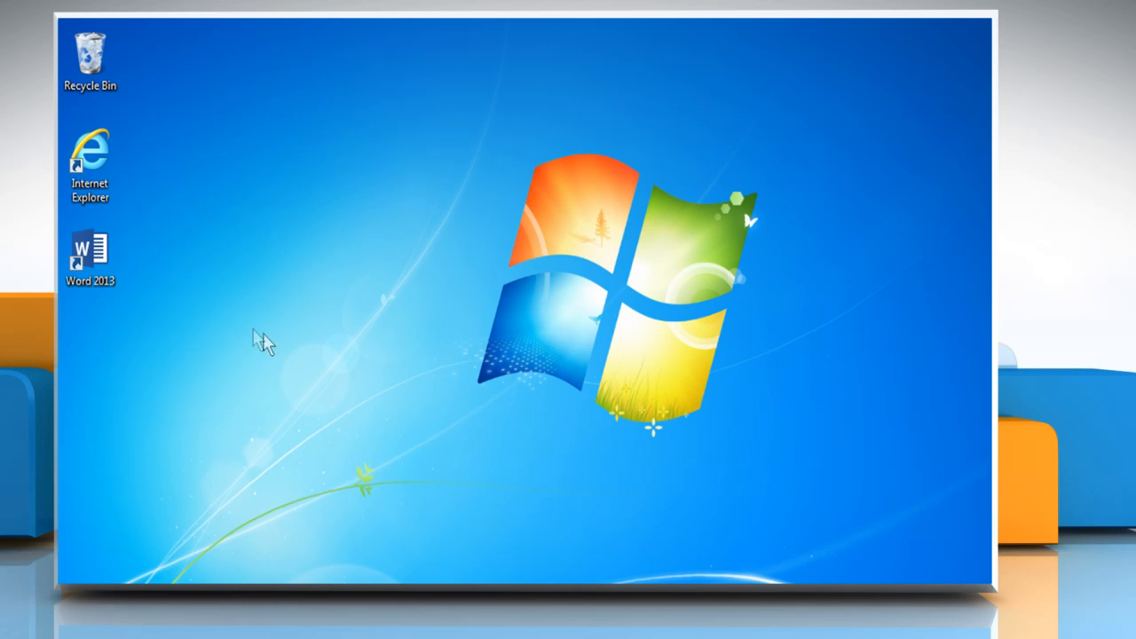
Step: Launch Word 2013 from the desktop icon and reopen the recent Diagnosis document
right_click(88, 252)
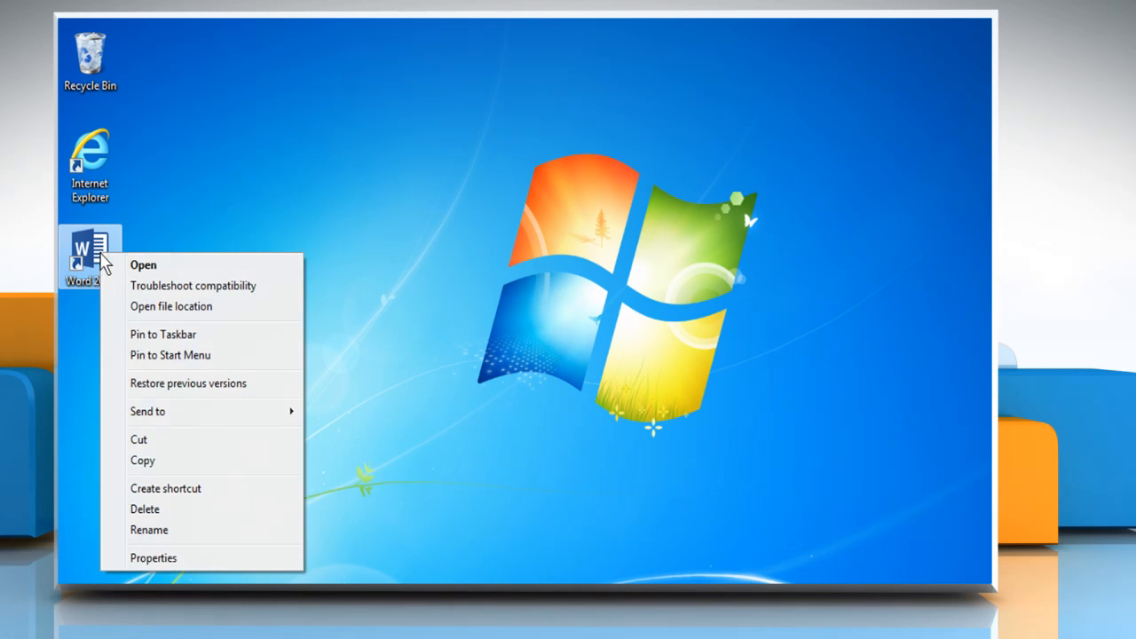
click(142, 264)
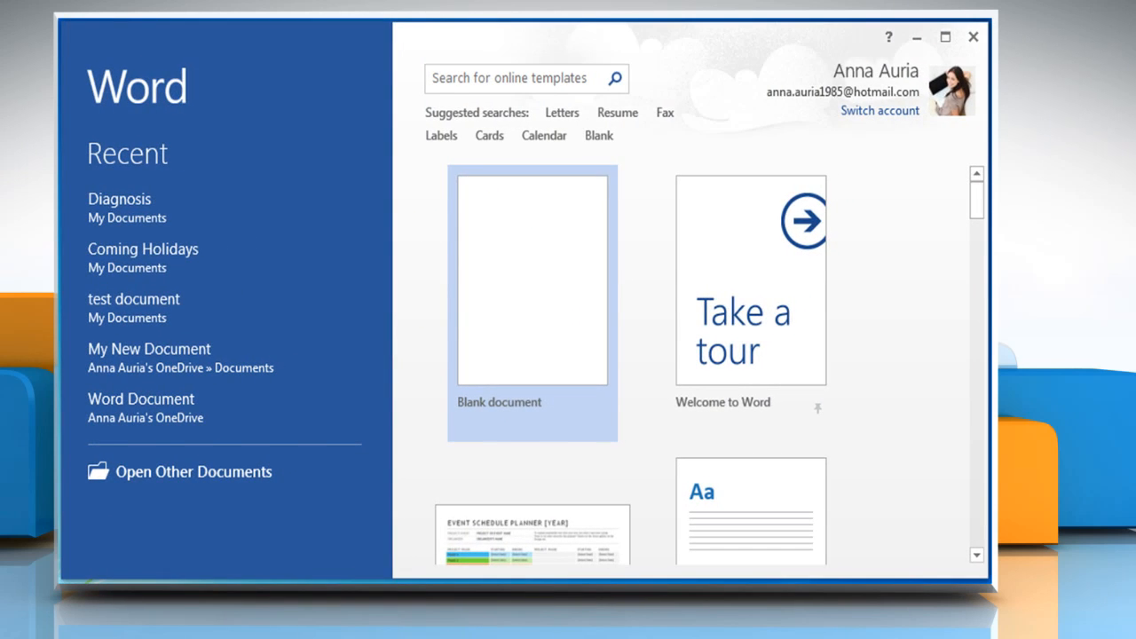
mouse_move(120, 199)
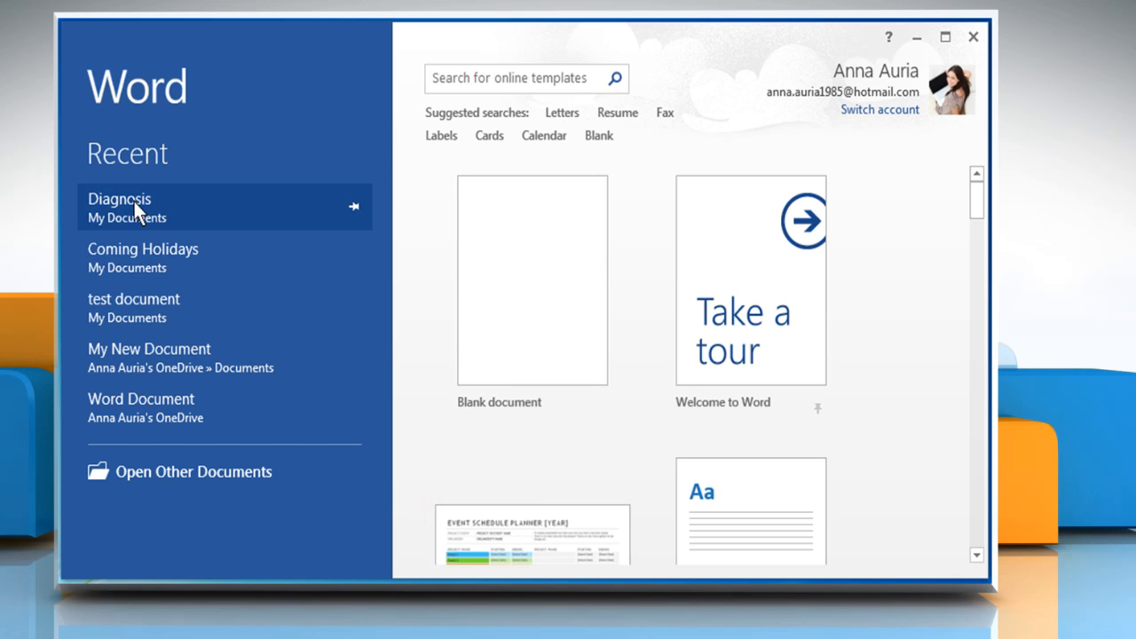
click(121, 199)
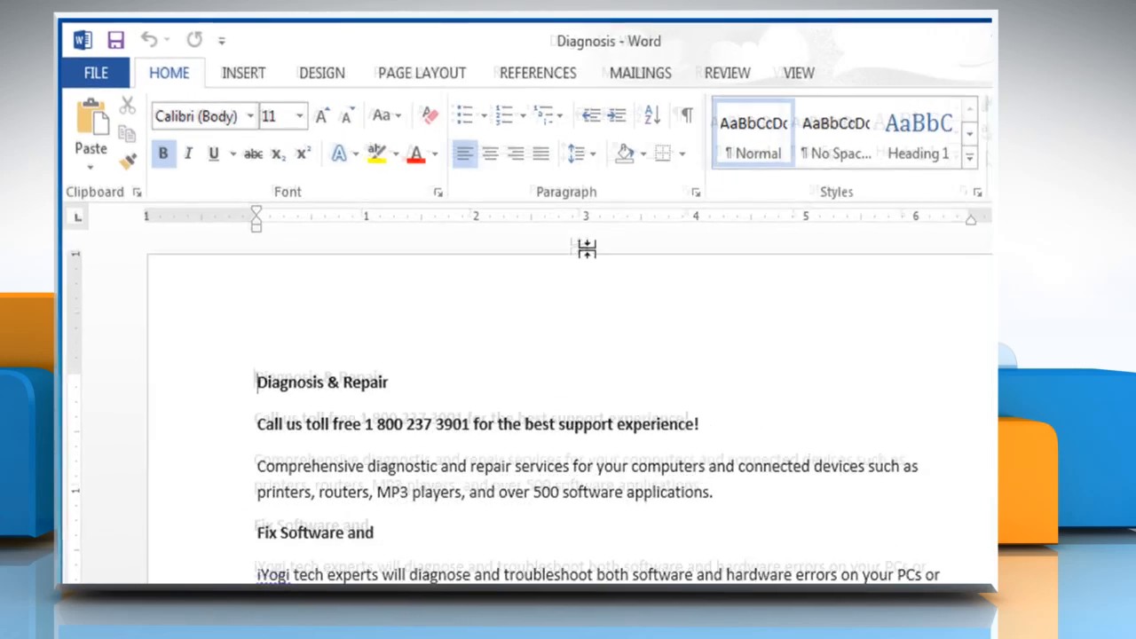
Step: Divide the Diagnosis document window into two panes via View > Split
click(799, 73)
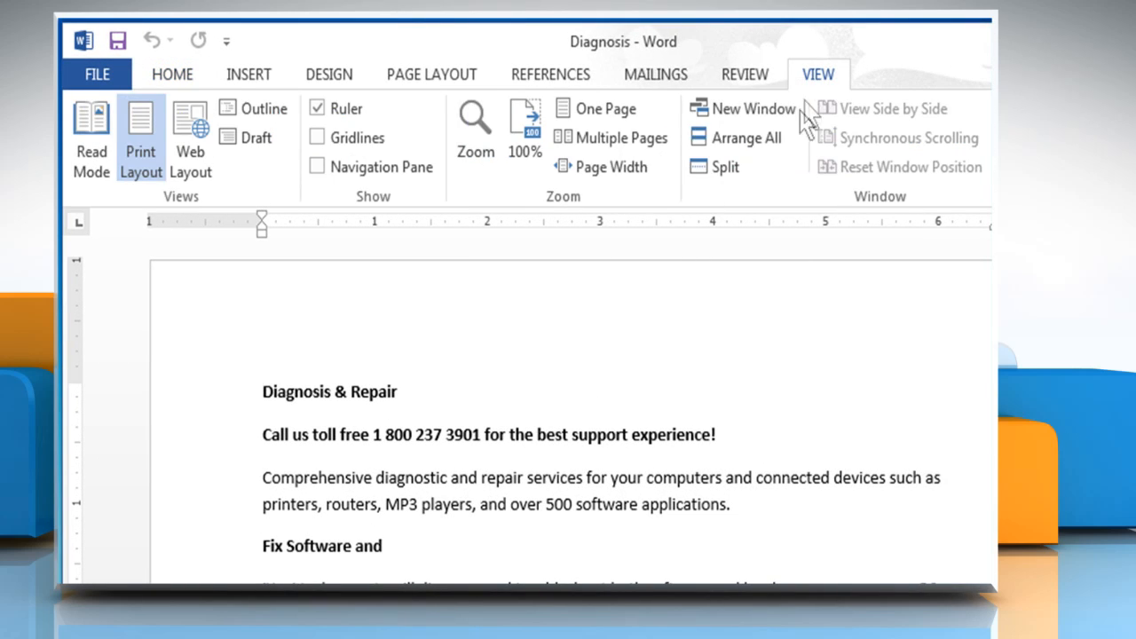
click(724, 167)
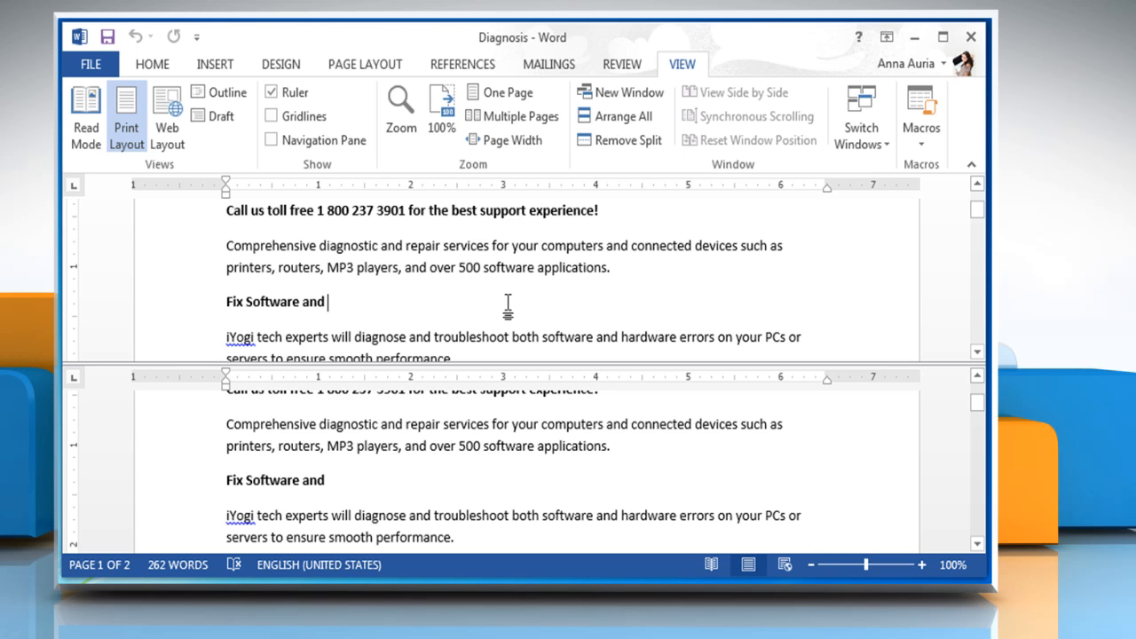
text(H)
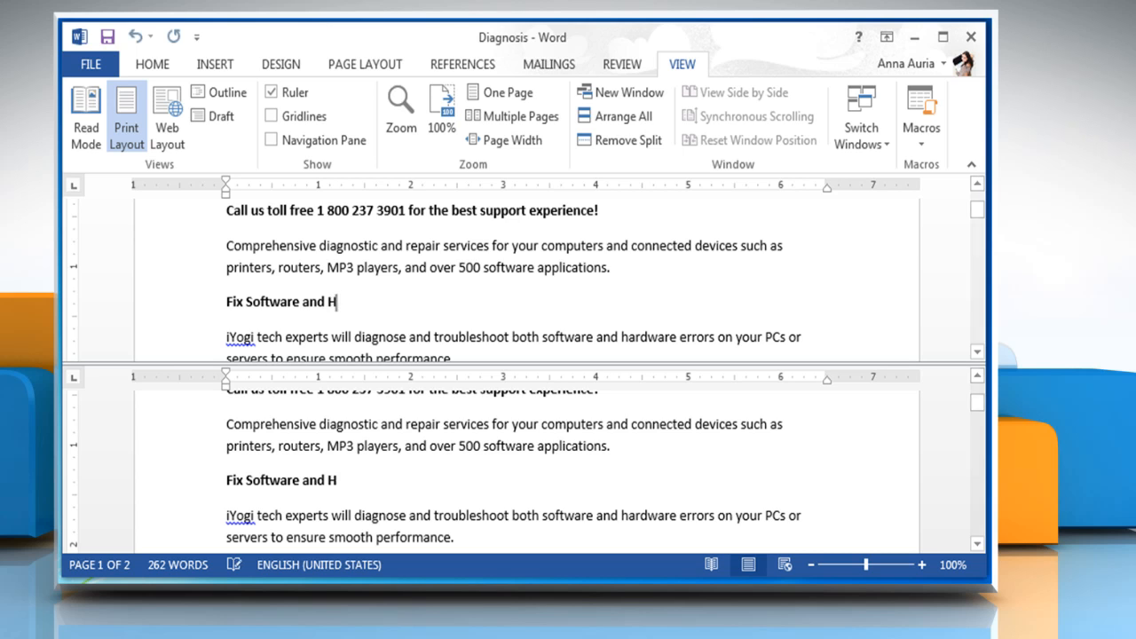
text(ardware Errors)
text(Call Us Toll Free Now 1 800 237 3)
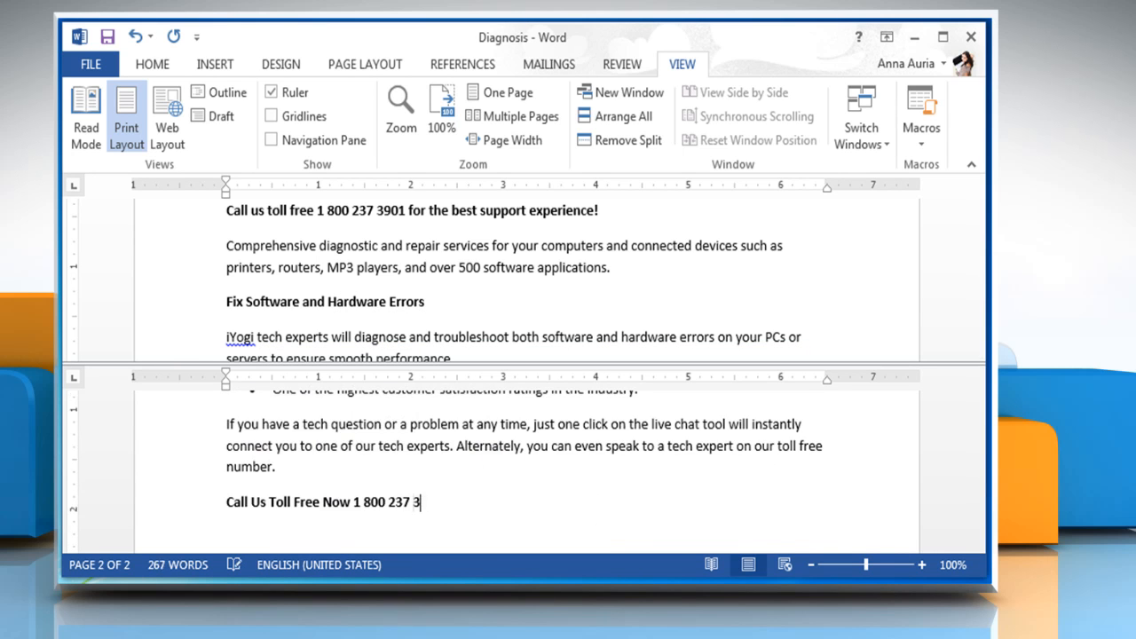
text(901)
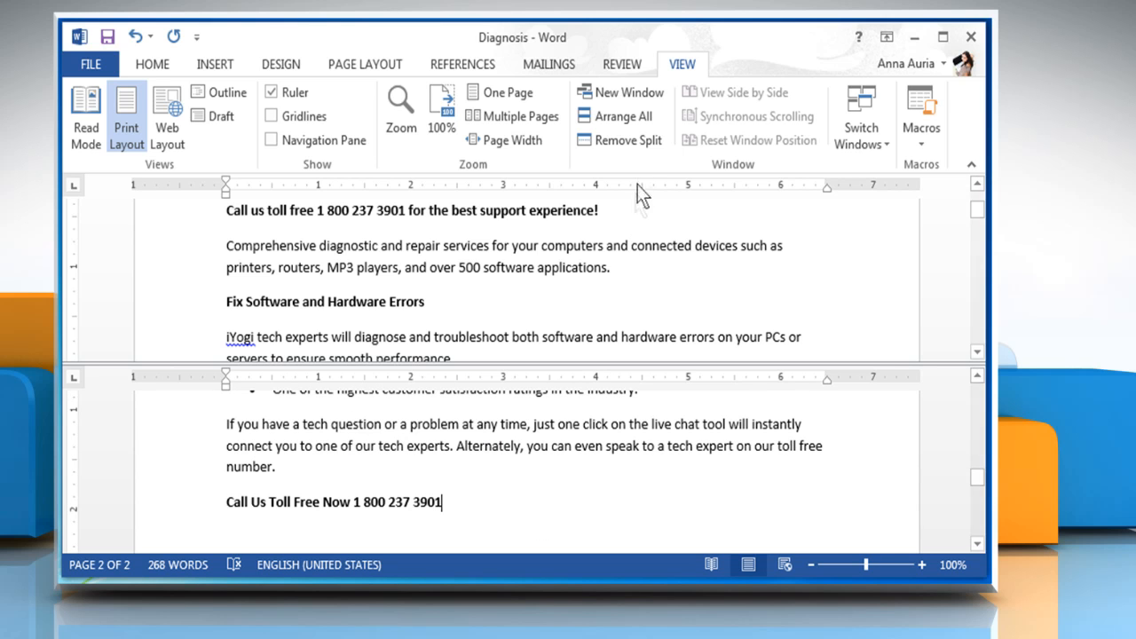